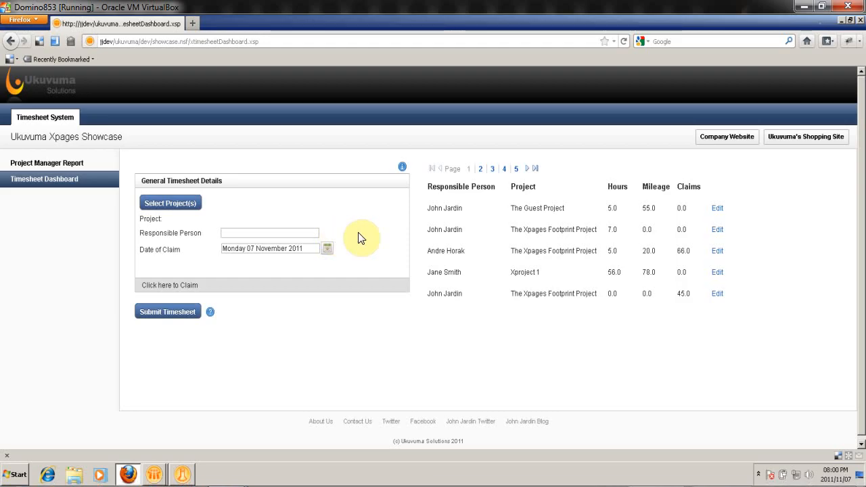
pyautogui.moveTo(445, 374)
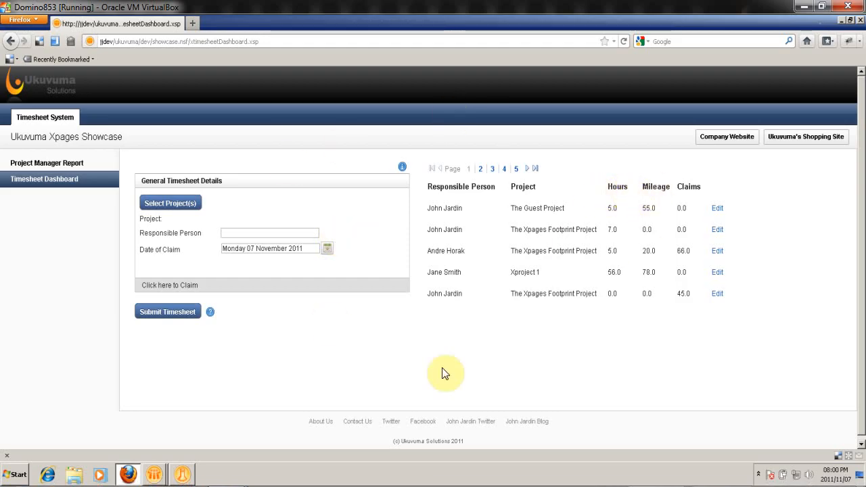
pyautogui.moveTo(278, 162)
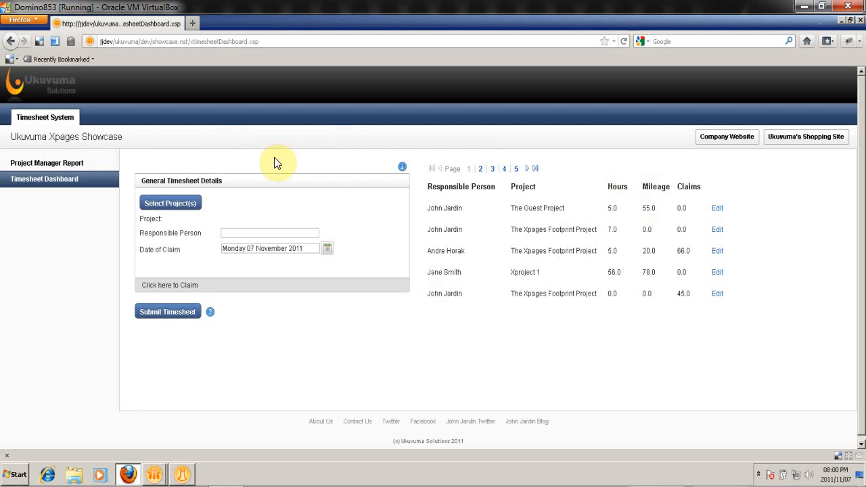
pyautogui.moveTo(277, 65)
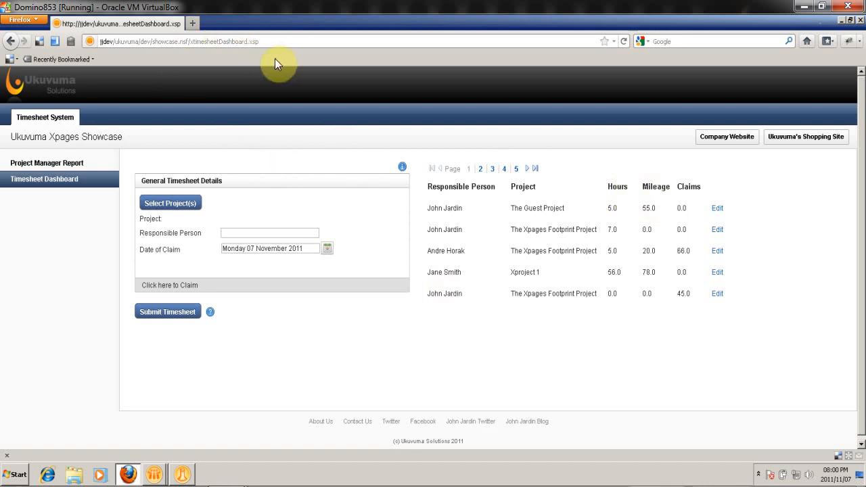
pyautogui.moveTo(793, 113)
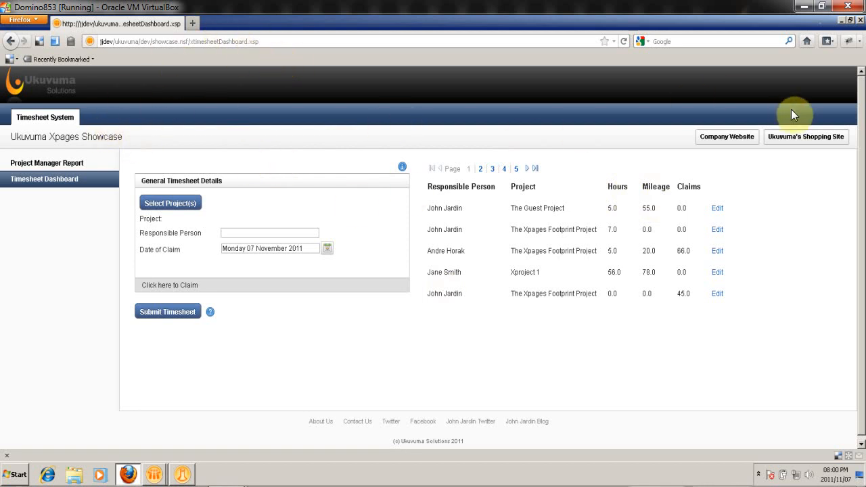
pyautogui.moveTo(416, 358)
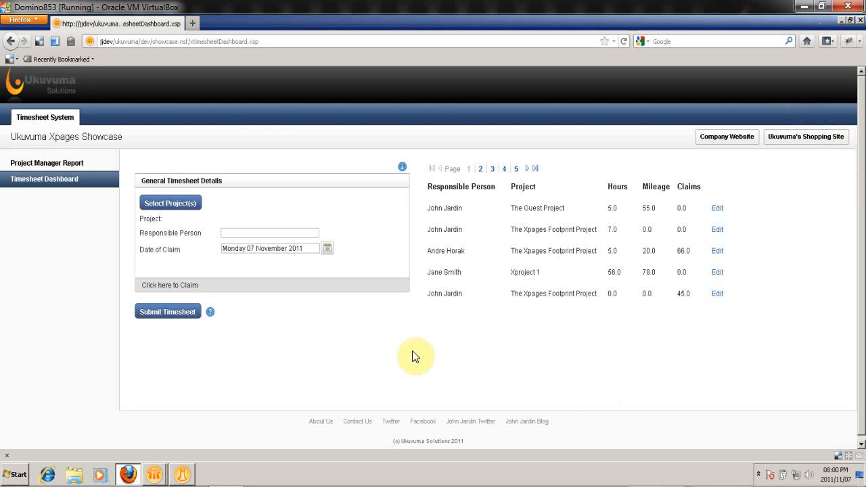
pyautogui.moveTo(623, 133)
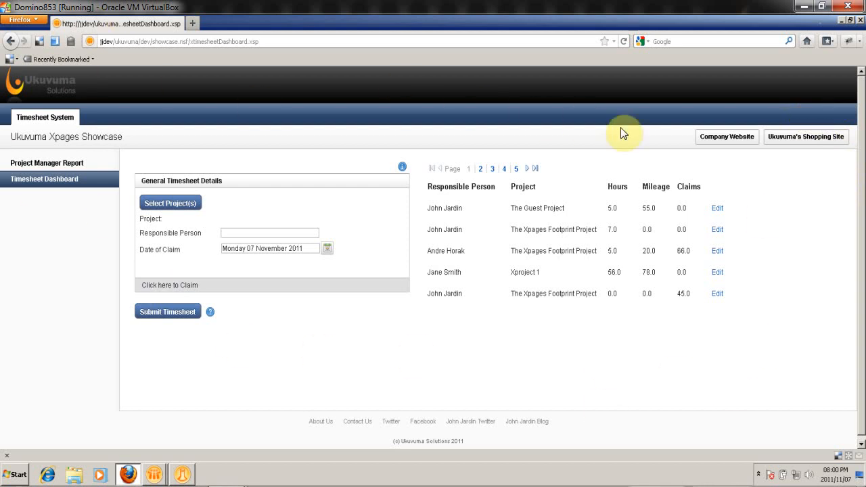
pyautogui.moveTo(498, 322)
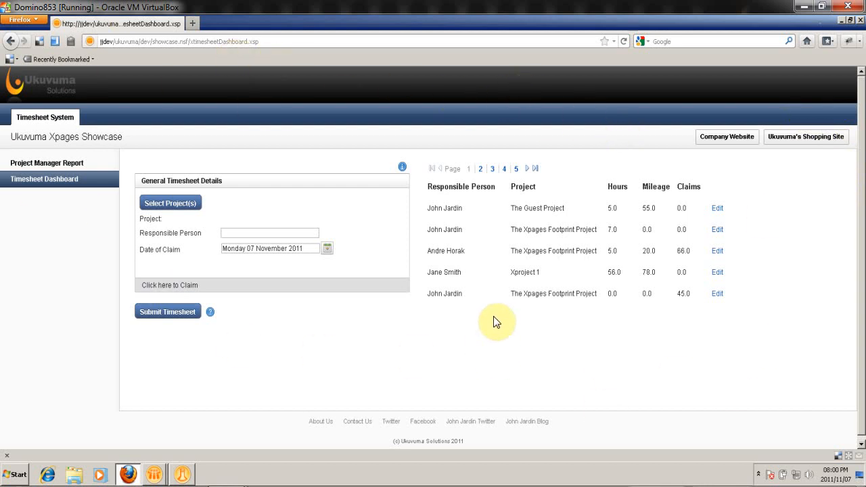
# - Capture the dashboard's page load in Firebug's Net panel with All request types, revealing the 93-request total
pyautogui.press('F12')
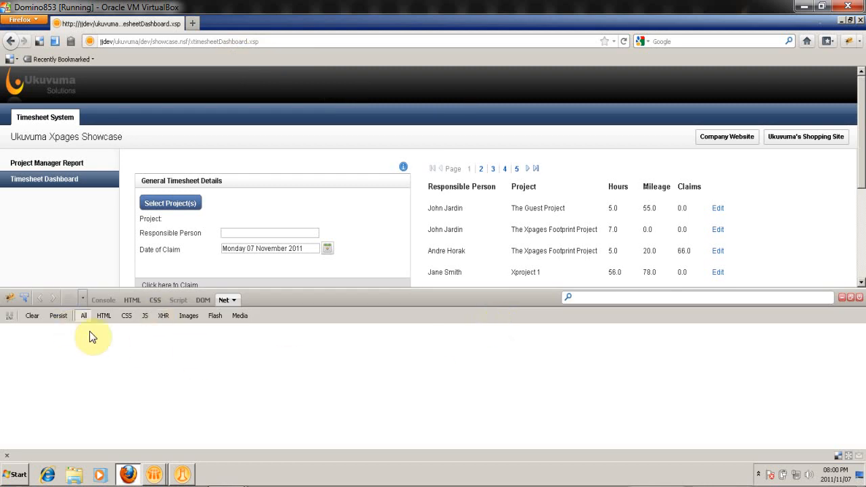
pyautogui.click(179, 40)
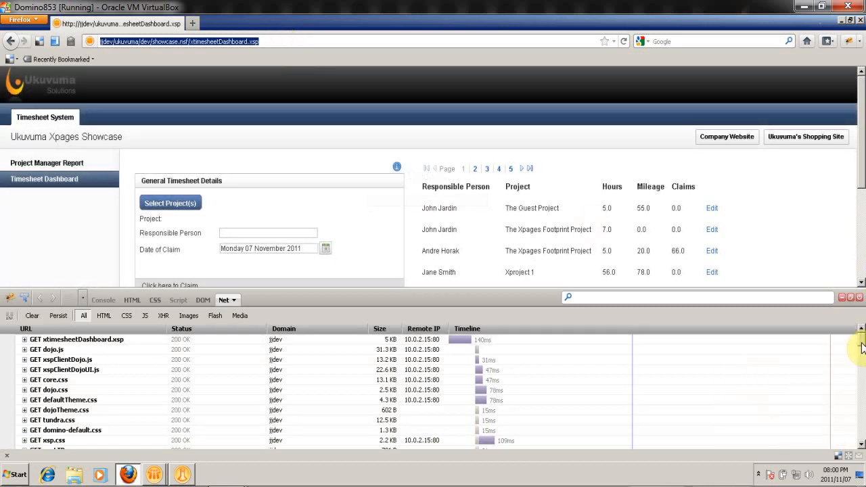
pyautogui.scroll(-3)
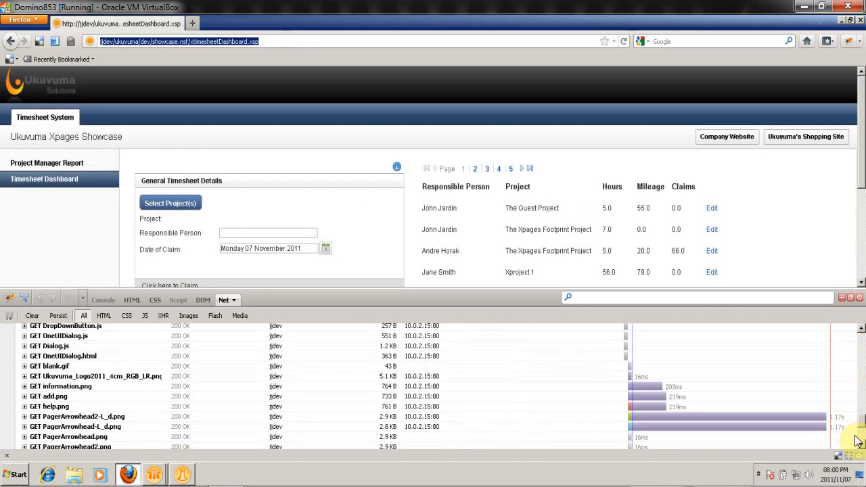
pyautogui.scroll(-3)
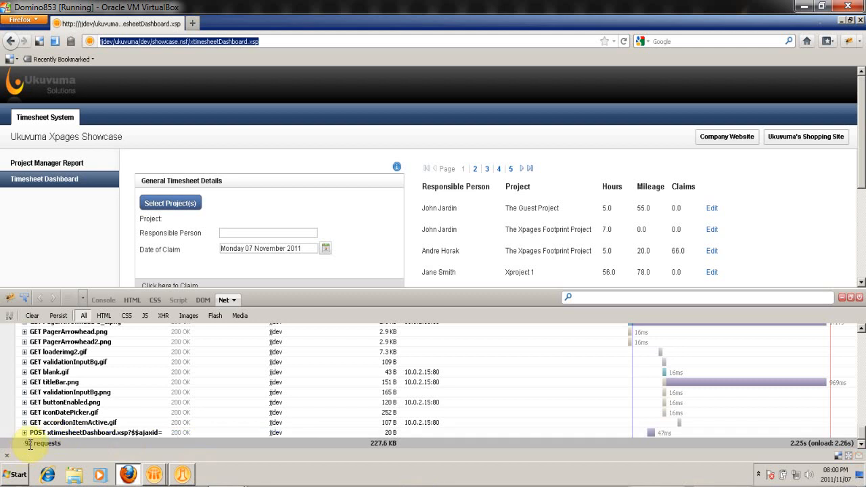
pyautogui.scroll(-3)
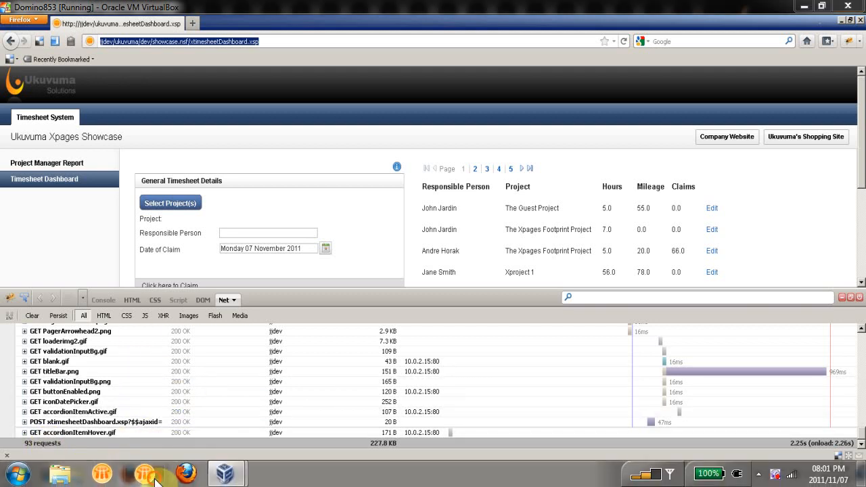
# - Bring Domino Designer forward, showing Ukuvuma Showcase's XPages application properties
pyautogui.click(143, 472)
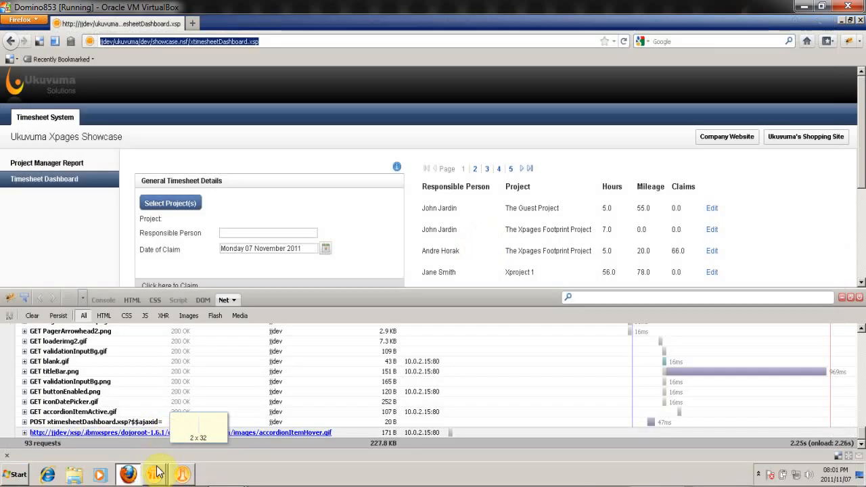
pyautogui.click(154, 474)
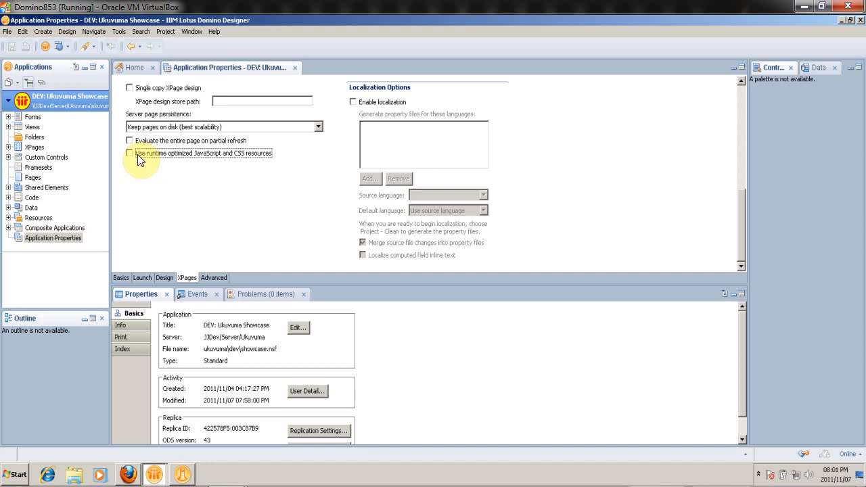
pyautogui.moveTo(264, 160)
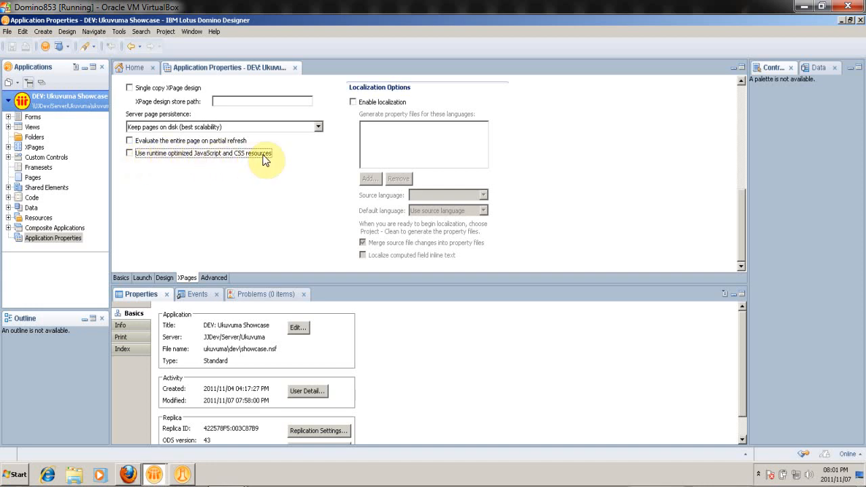
# - Tick 'Use runtime optimized JavaScript and CSS resources' in the XPages properties
pyautogui.click(130, 152)
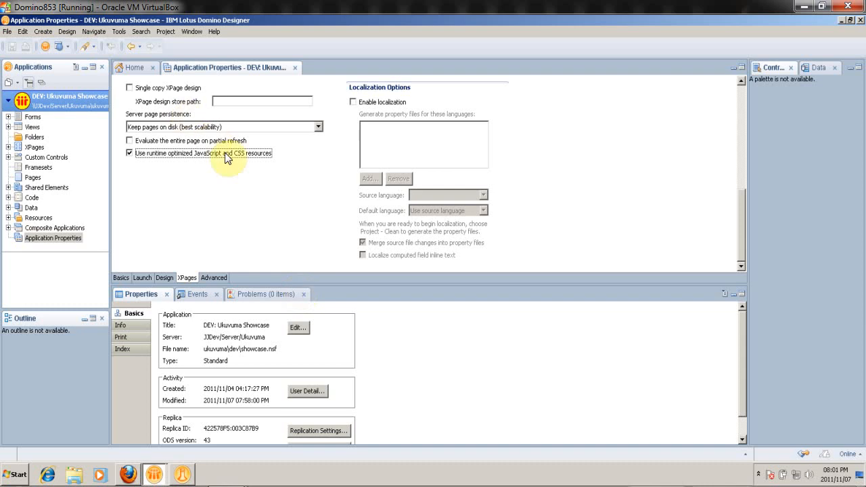
pyautogui.moveTo(250, 197)
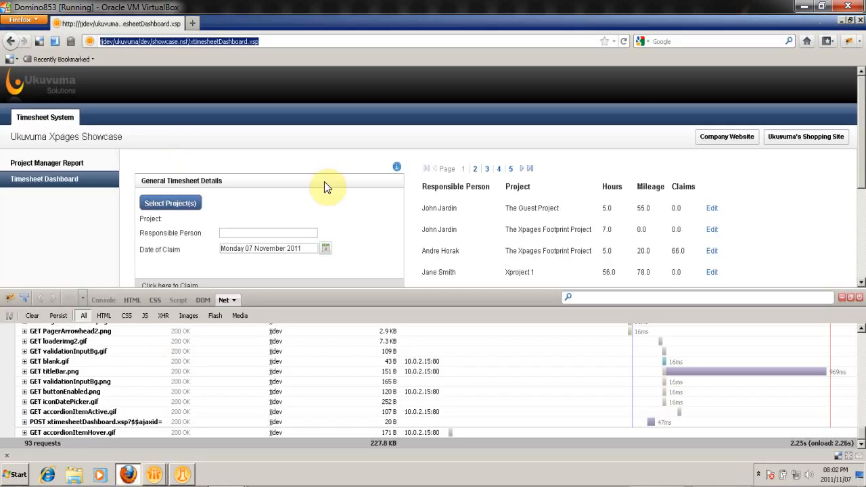
pyautogui.moveTo(457, 59)
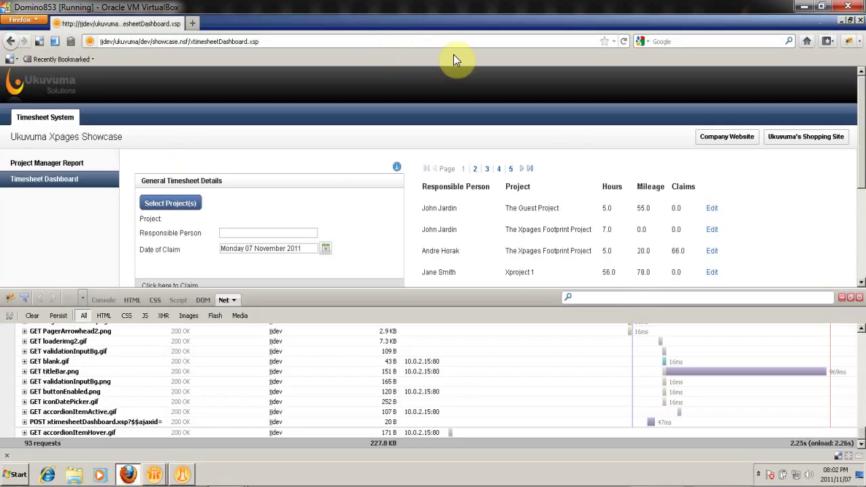